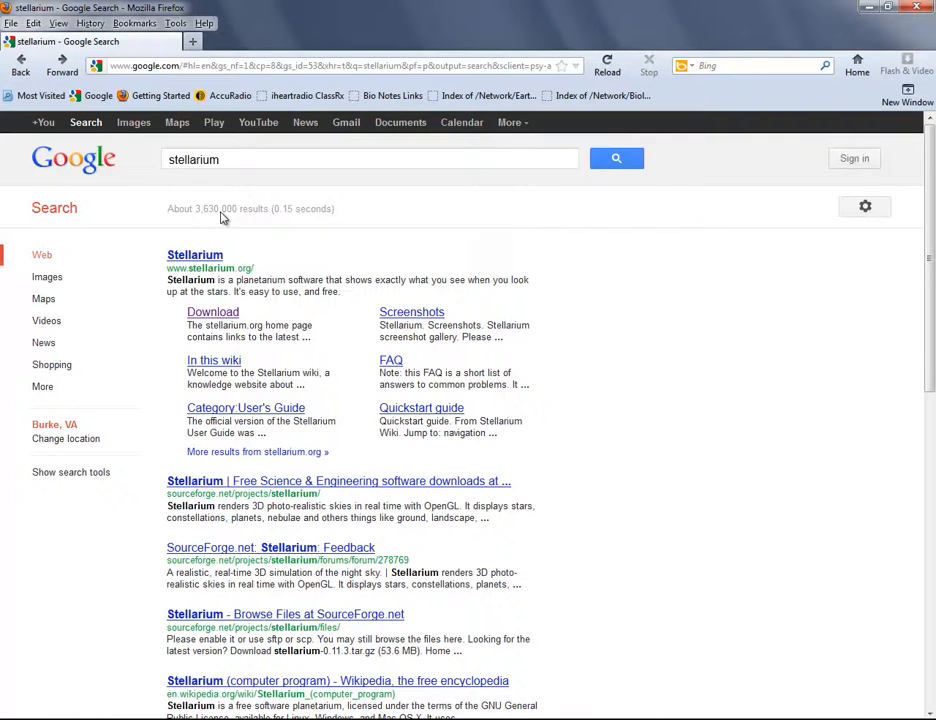
{"action": "mouse_move", "coordinate": [196, 256]}
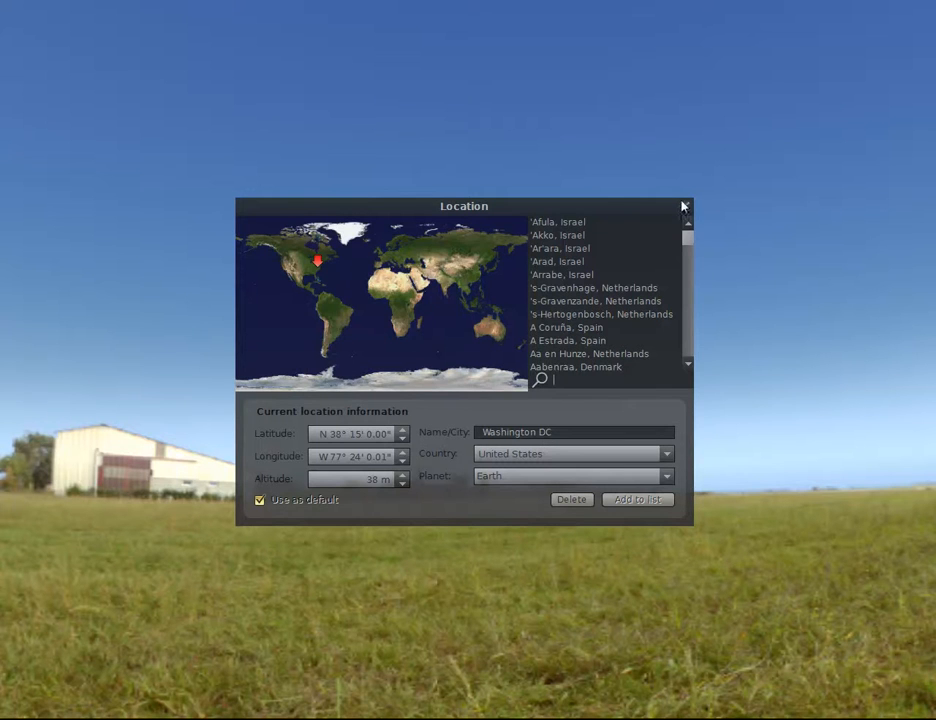
Step: Close the Location window after confirming Washington DC, United States
{"action": "left_click", "coordinate": [684, 206]}
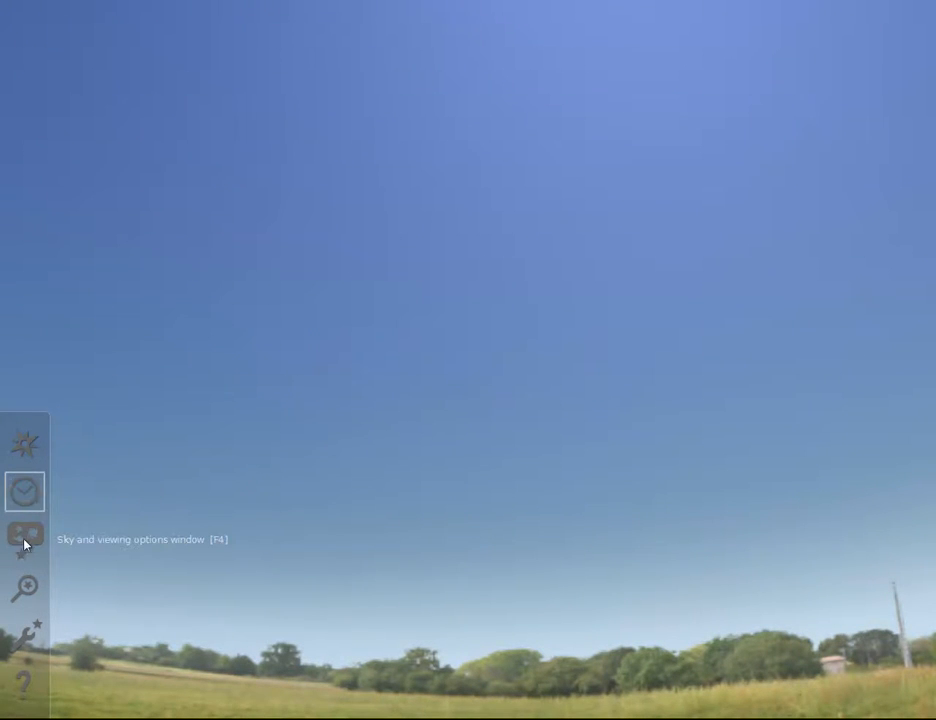
{"action": "left_click", "coordinate": [24, 536]}
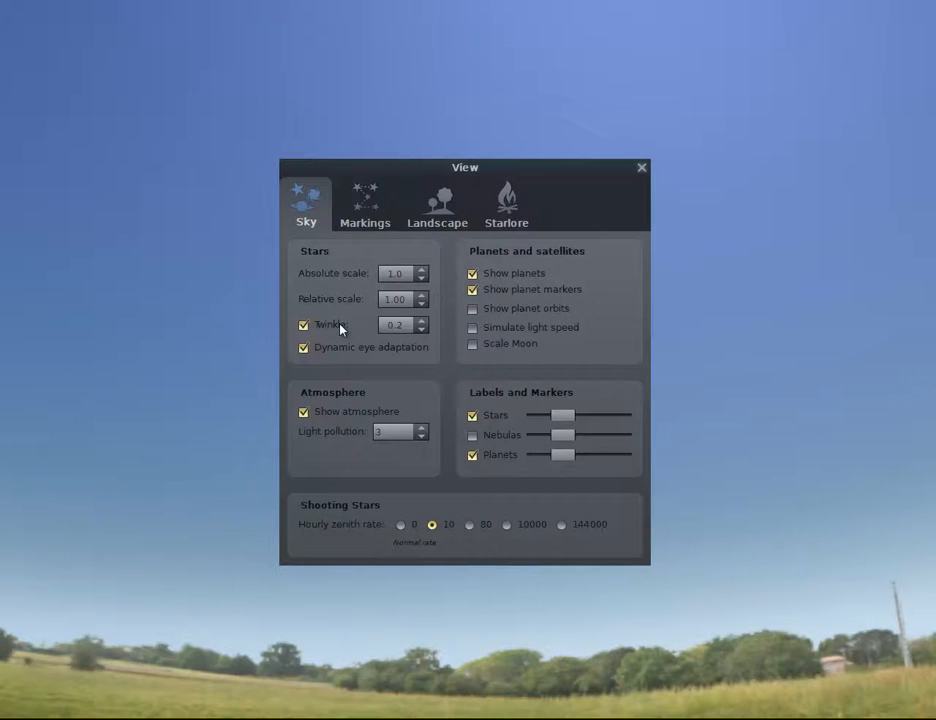
{"action": "mouse_move", "coordinate": [28, 622]}
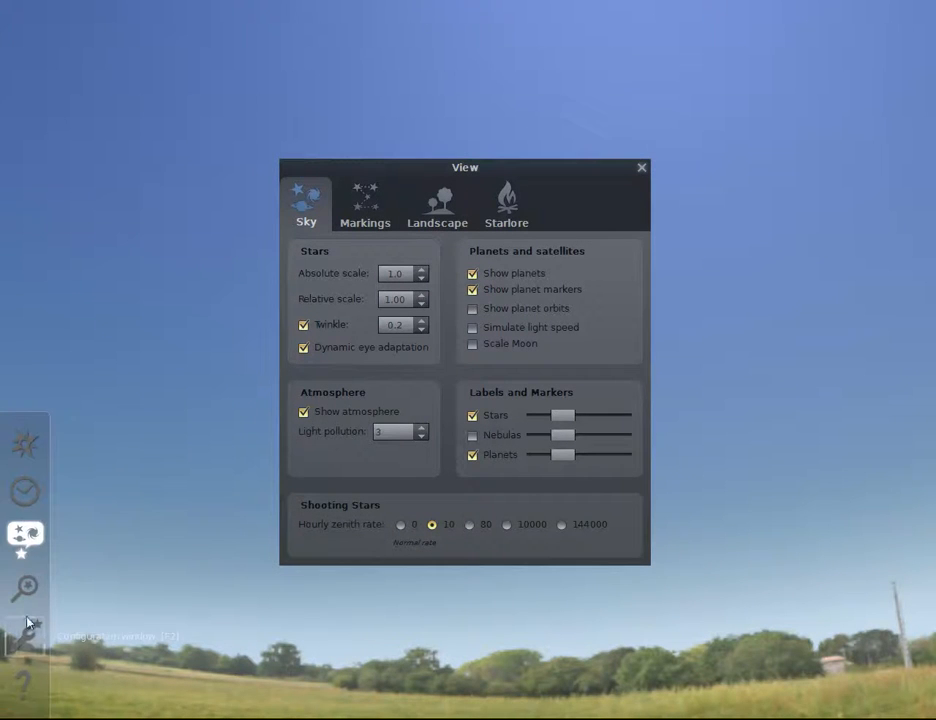
{"action": "left_click", "coordinate": [24, 588]}
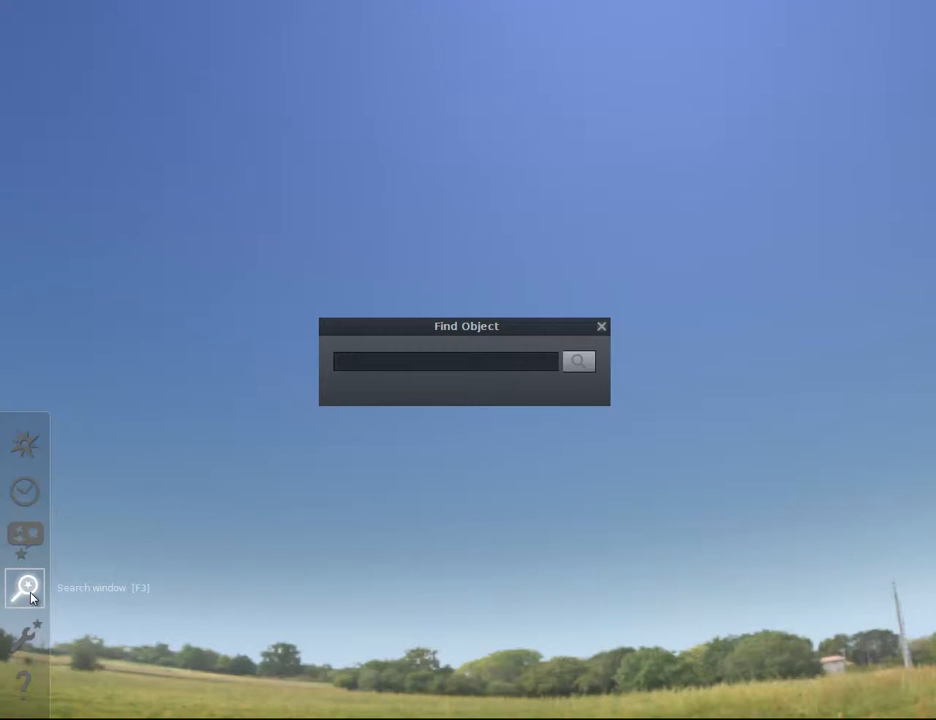
{"action": "left_click", "coordinate": [24, 636]}
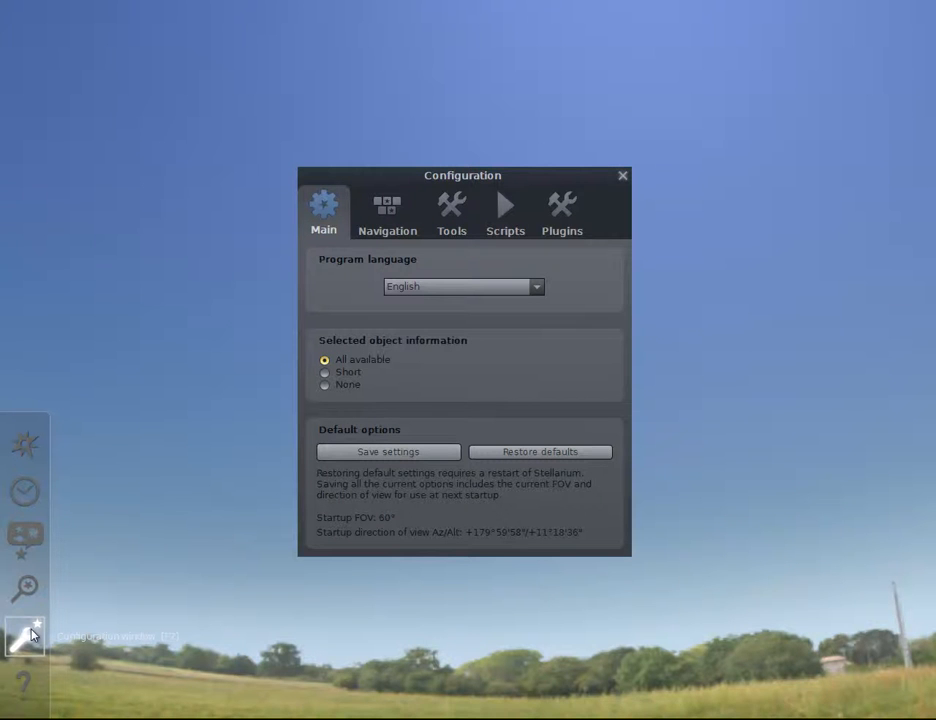
{"action": "left_click", "coordinate": [24, 684]}
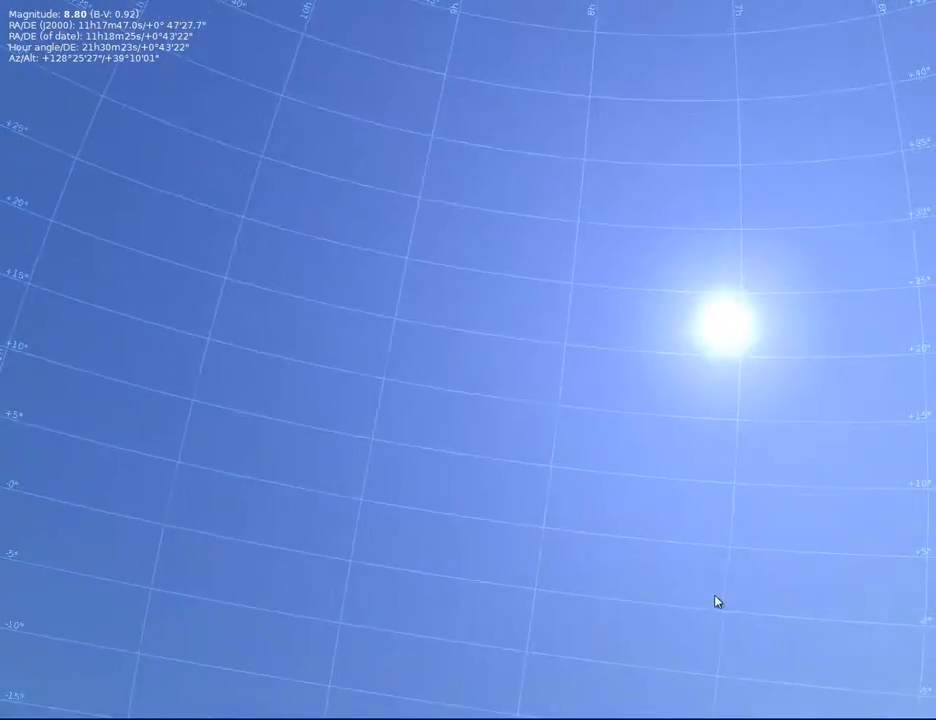
Step: Adjust the sky overlay while viewing the equatorial grid above the southern horizon
{"action": "key", "text": "z"}
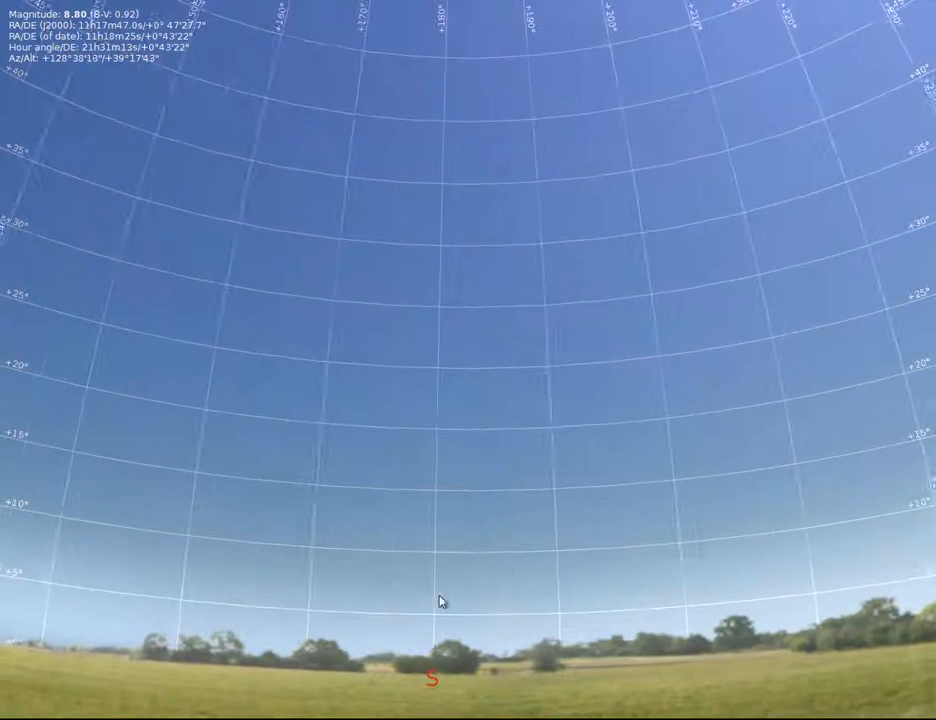
Step: Swing the view up toward the celestial pole where the grid lines converge and widen the field
{"action": "left_click_drag", "start_coordinate": [440, 600], "coordinate": [460, 86]}
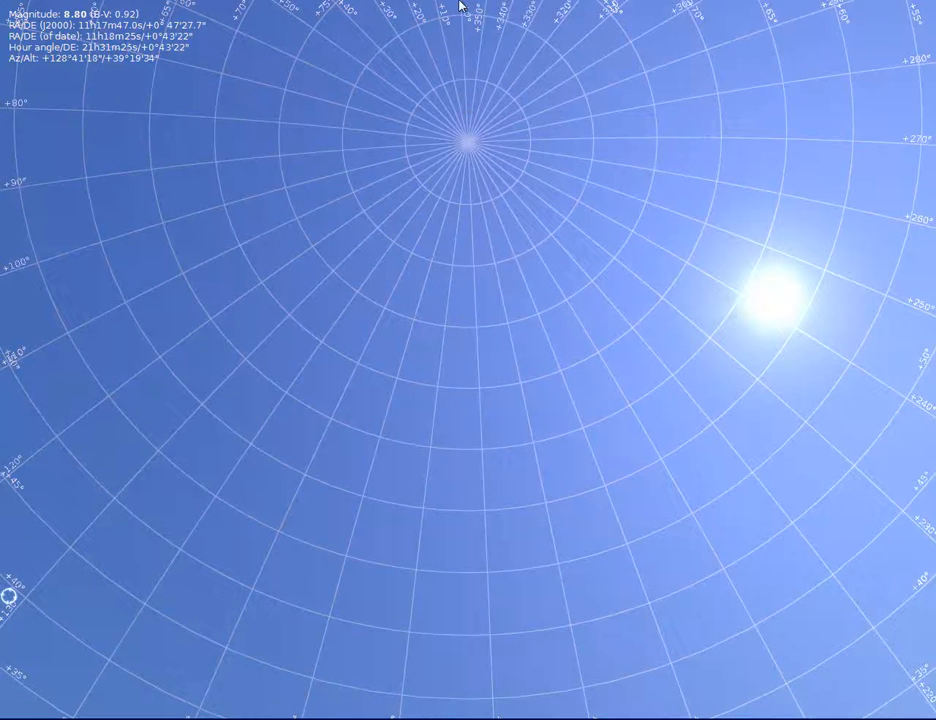
{"action": "scroll", "scroll_direction": "down", "scroll_amount": 3}
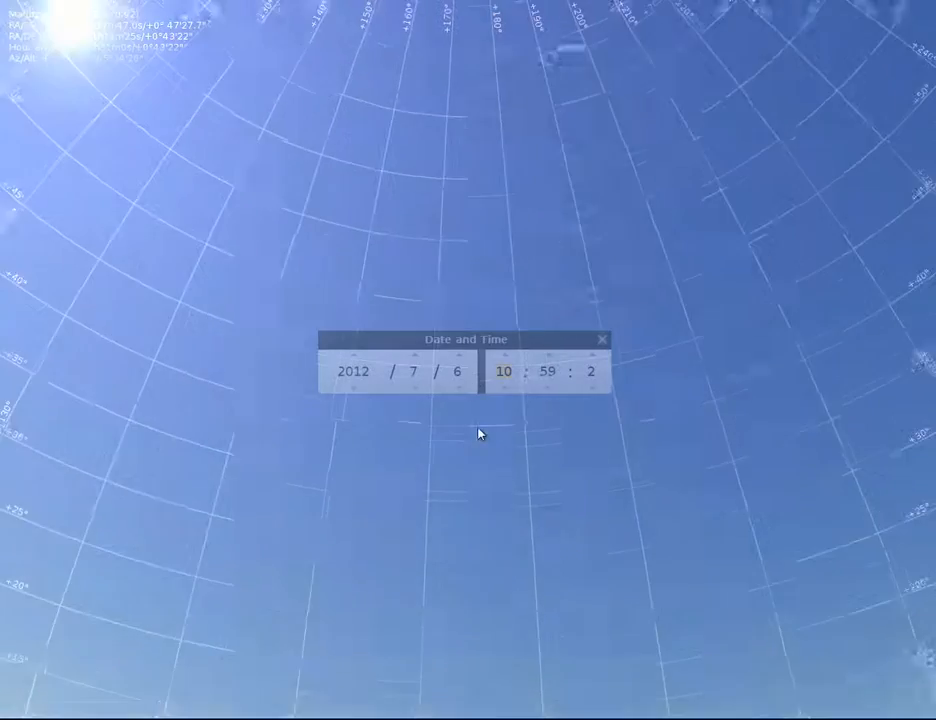
Step: Advance the simulation clock hour by hour on 6 July 2012 to 13 h
{"action": "left_click", "coordinate": [504, 356]}
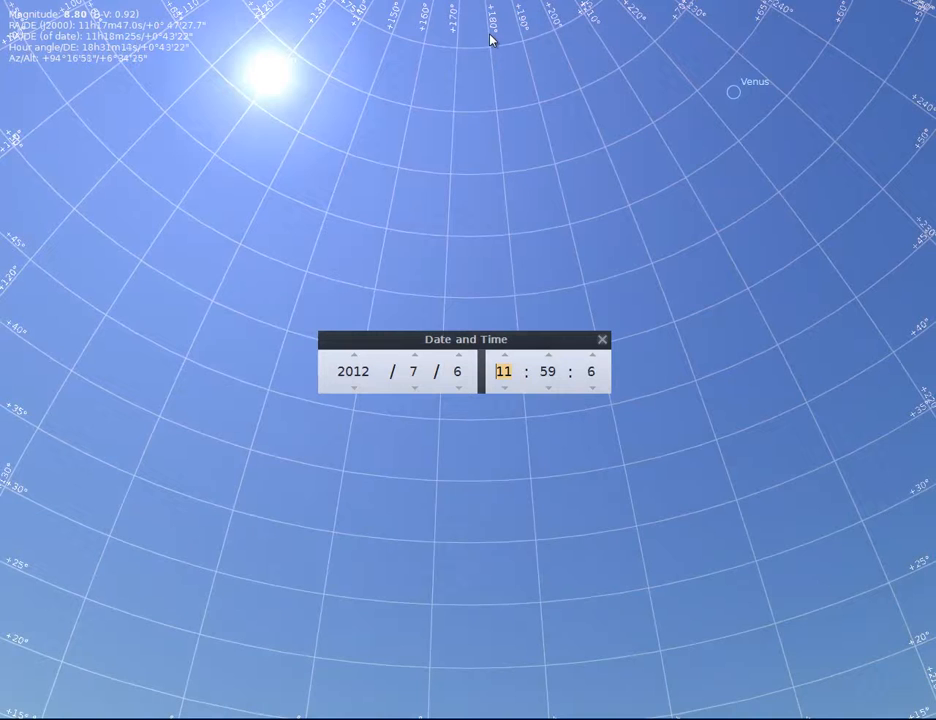
{"action": "left_click", "coordinate": [590, 356]}
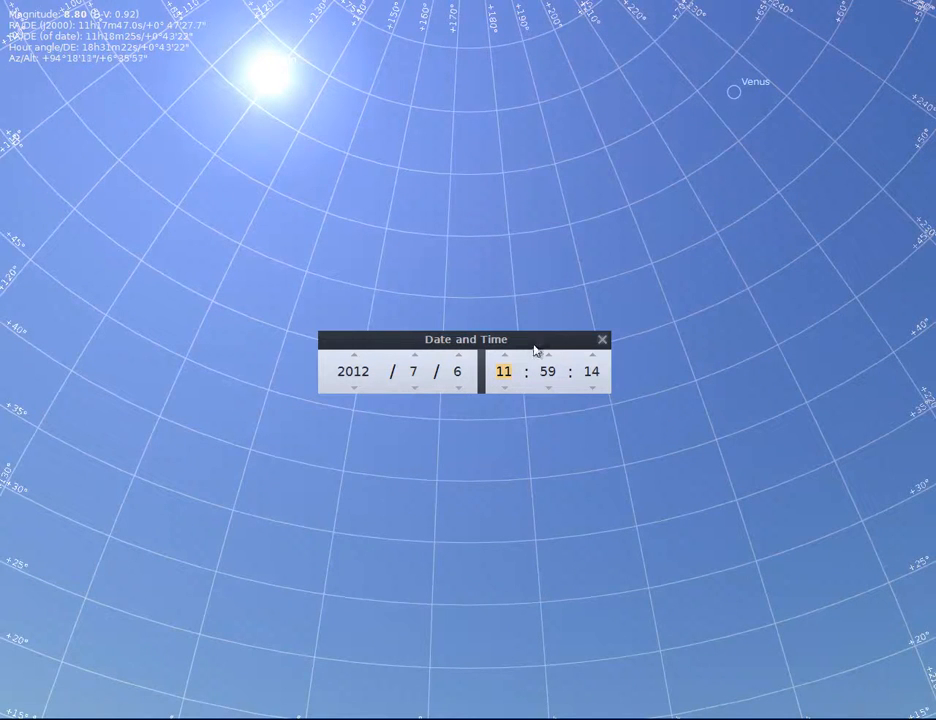
{"action": "left_click", "coordinate": [504, 356]}
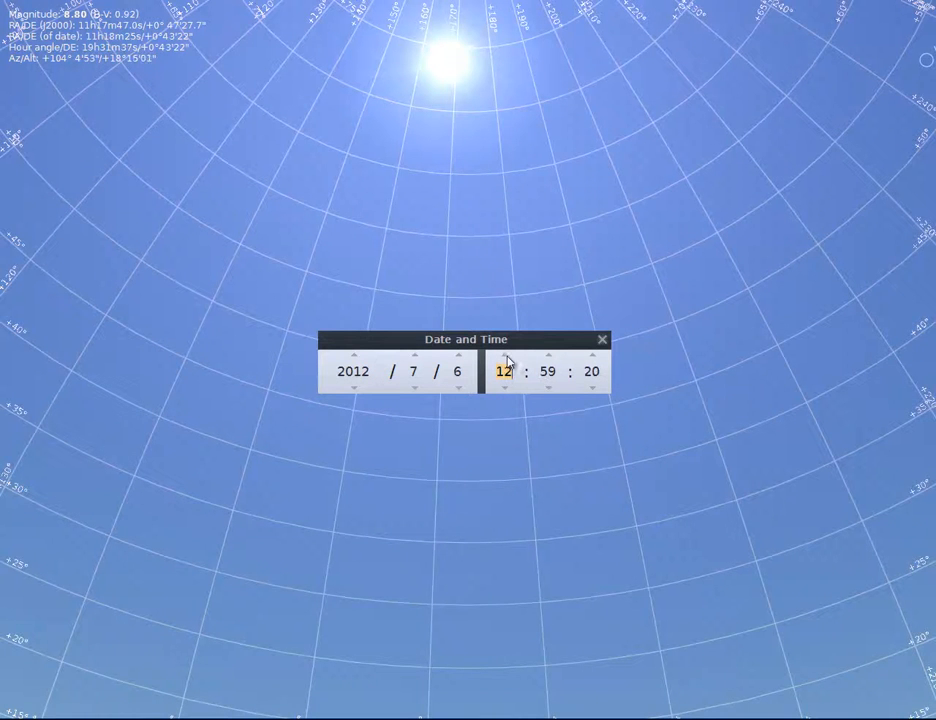
{"action": "left_click", "coordinate": [504, 356]}
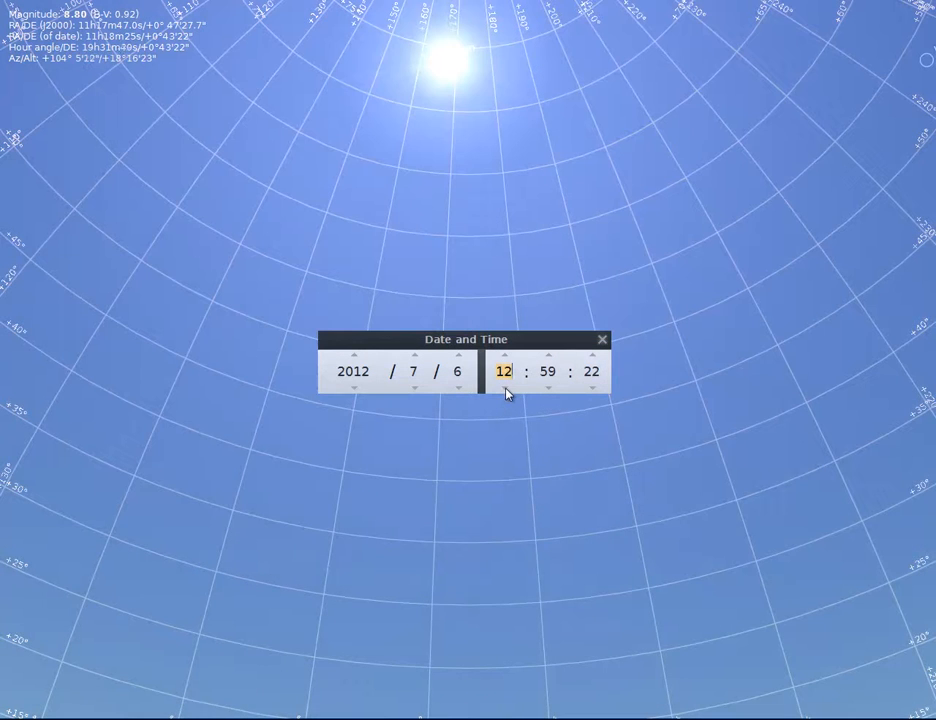
{"action": "left_click", "coordinate": [504, 356]}
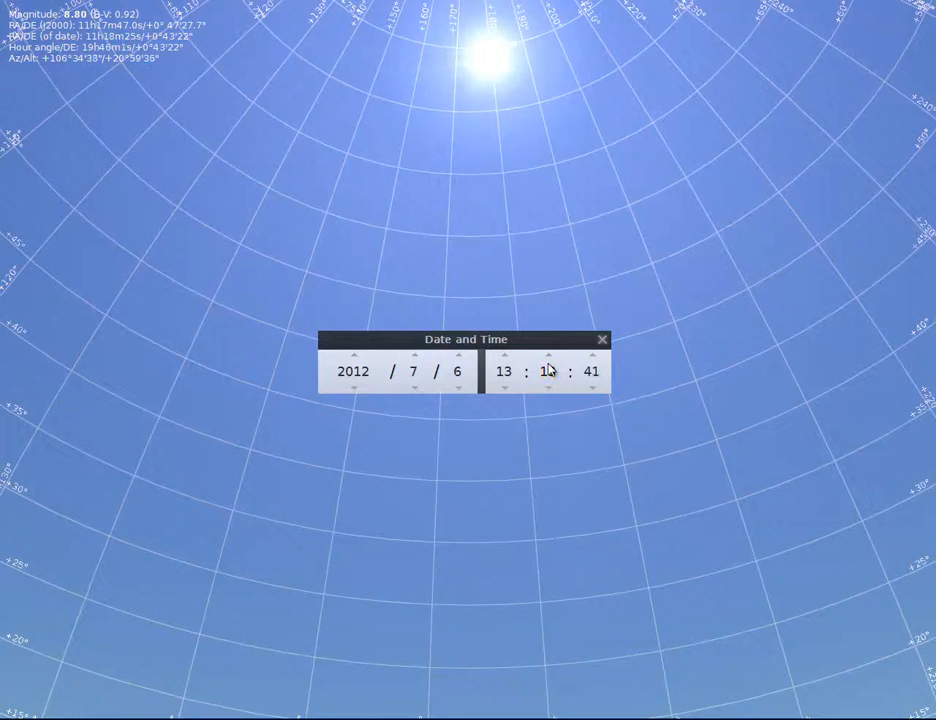
Step: Nudge the minutes and seconds so the clock reads about 13:14
{"action": "left_click", "coordinate": [548, 356]}
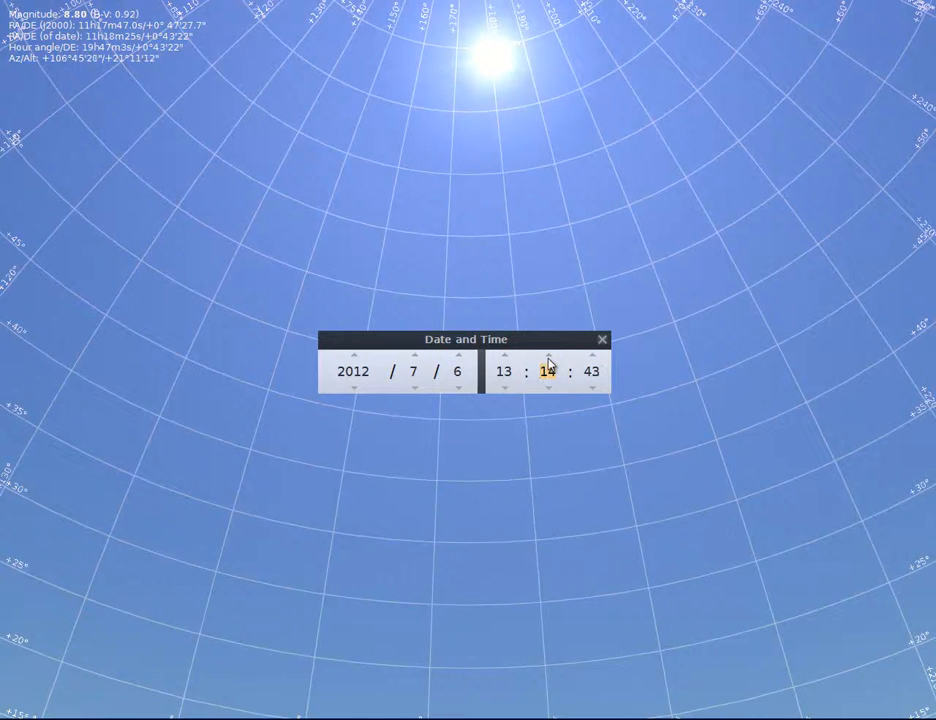
{"action": "left_click", "coordinate": [596, 356]}
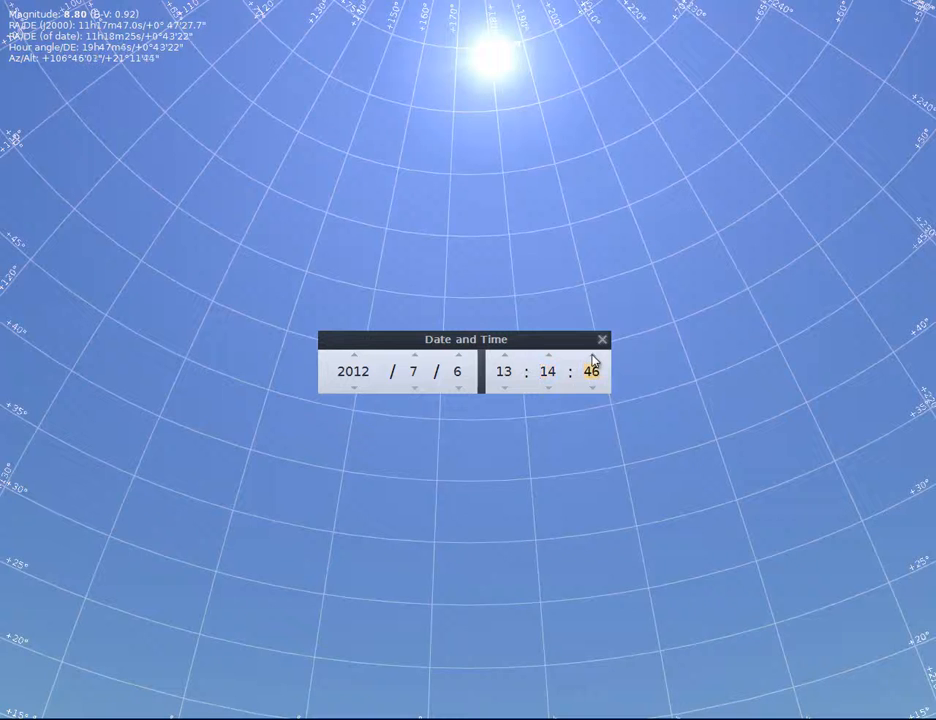
{"action": "left_click", "coordinate": [588, 360]}
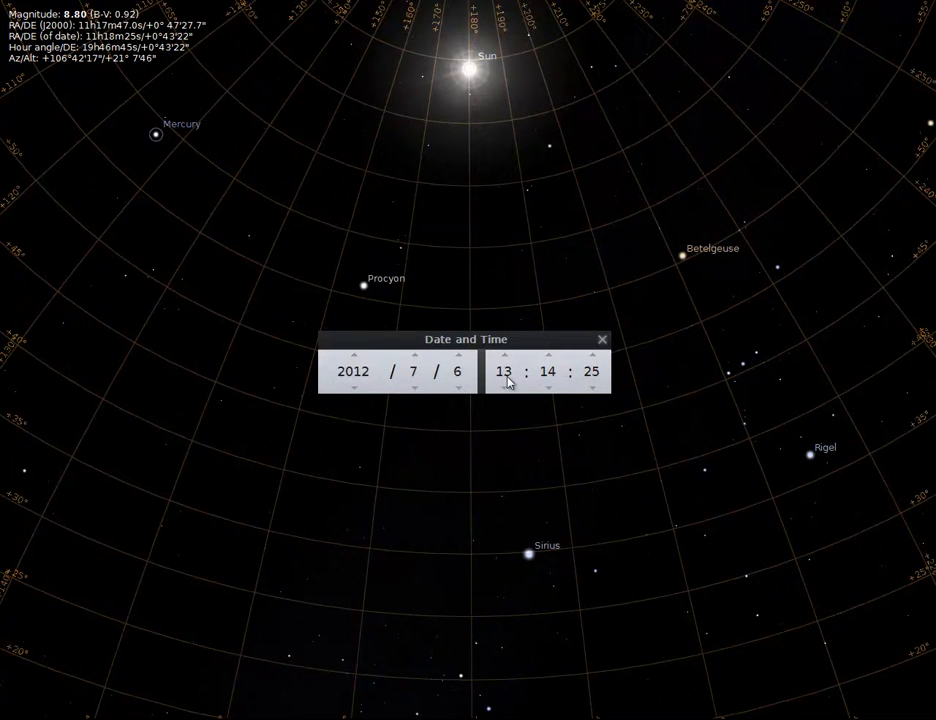
Step: Close the Date and Time window, leaving the dark sky with the Sun, Mercury and Sirius labeled
{"action": "left_click", "coordinate": [592, 356]}
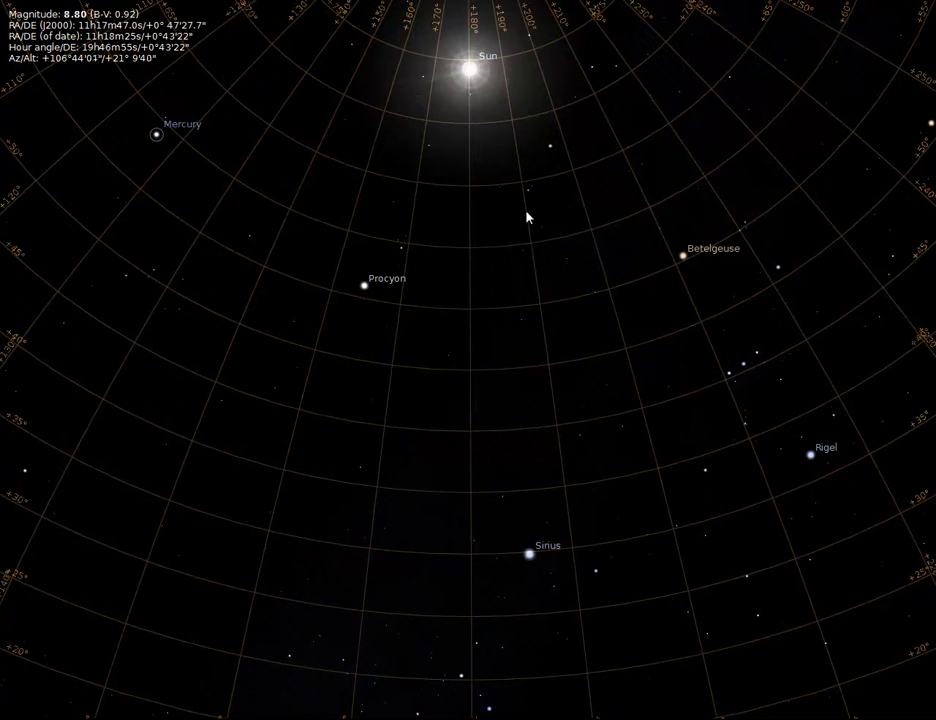
{"action": "mouse_move", "coordinate": [672, 264]}
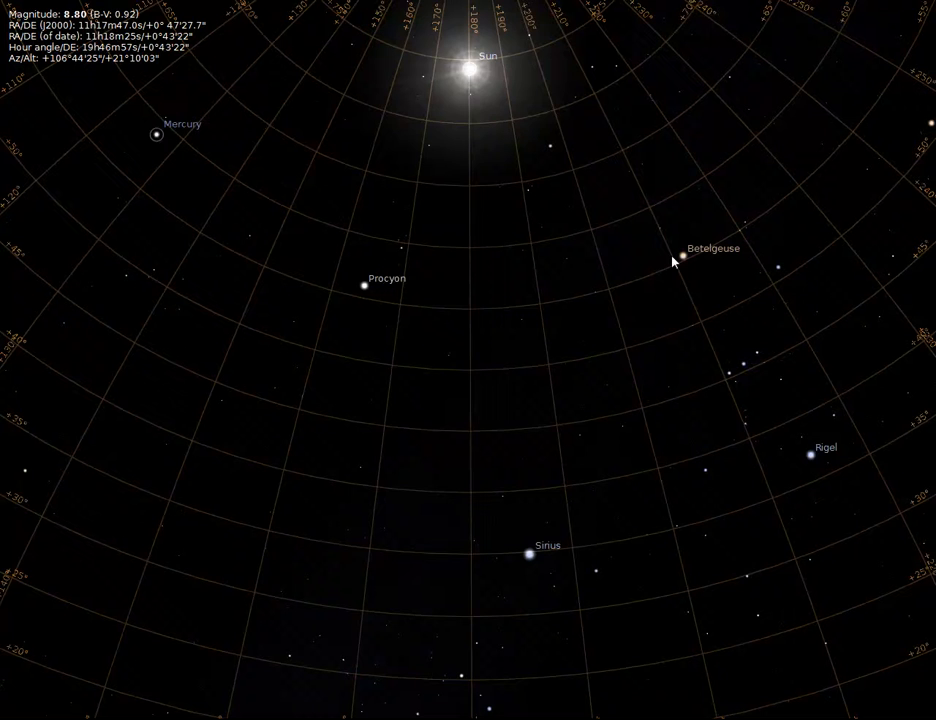
{"action": "mouse_move", "coordinate": [784, 404]}
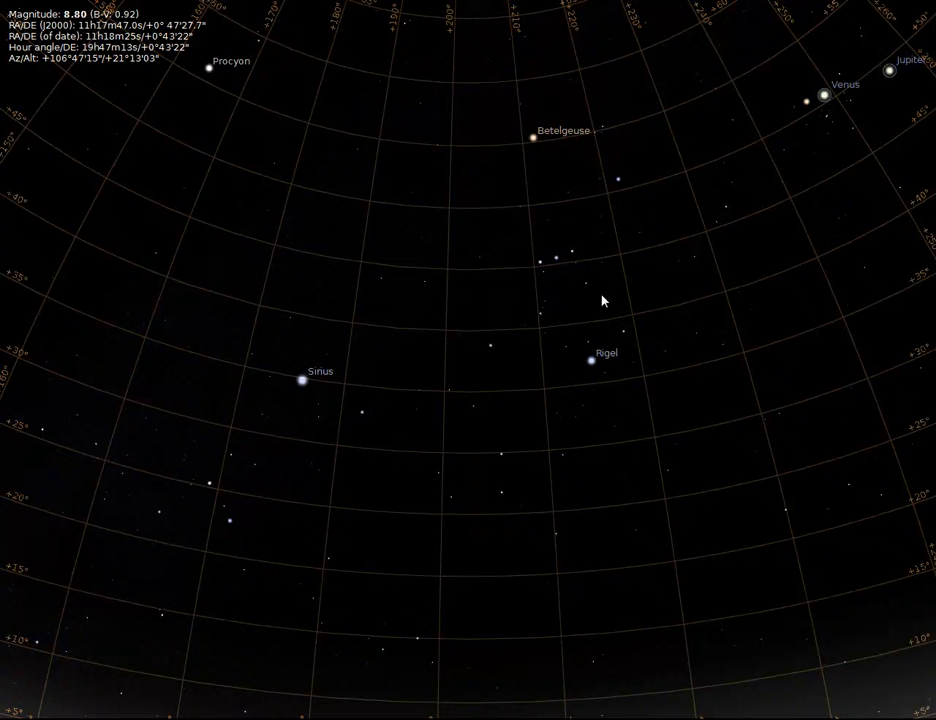
{"action": "mouse_move", "coordinate": [332, 392]}
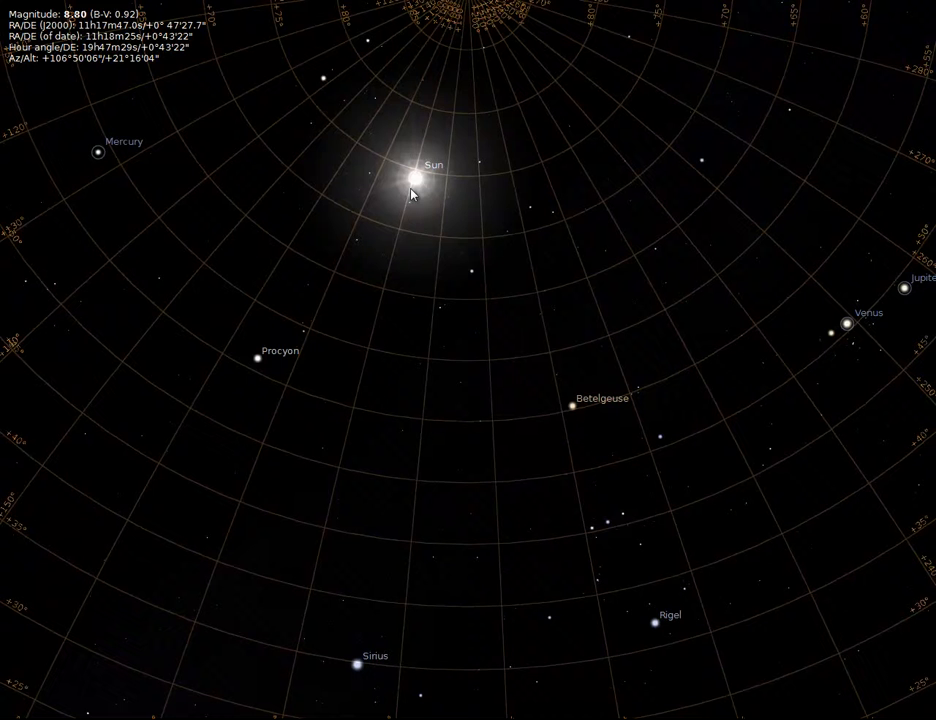
{"action": "mouse_move", "coordinate": [352, 76]}
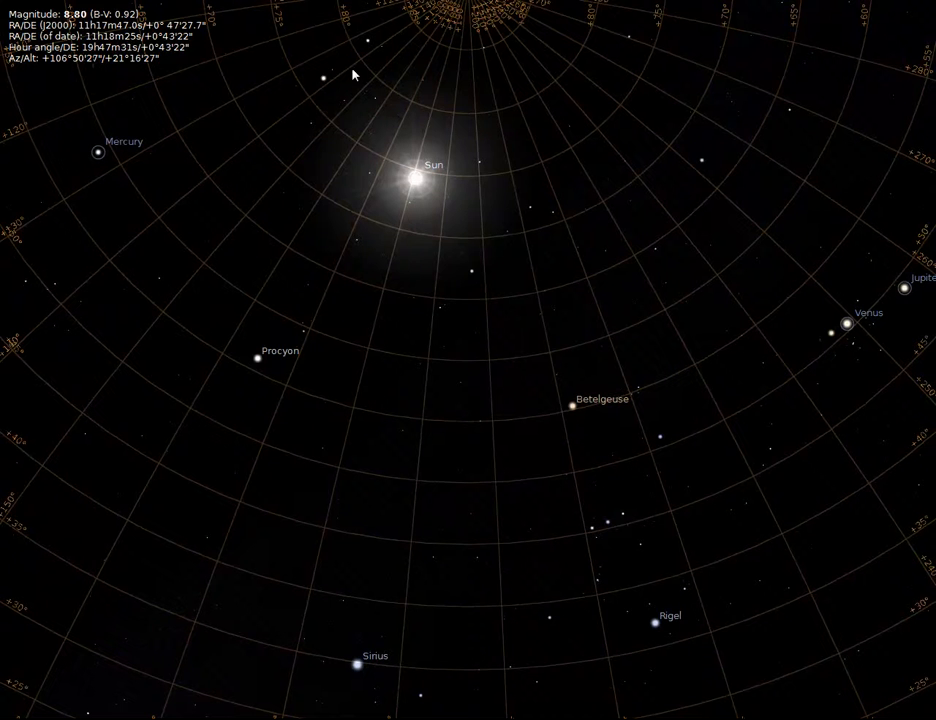
Step: Widen the field of view around the Sun, Procyon and Betelgeuse under the equatorial grid
{"action": "scroll", "scroll_direction": "down", "scroll_amount": 3}
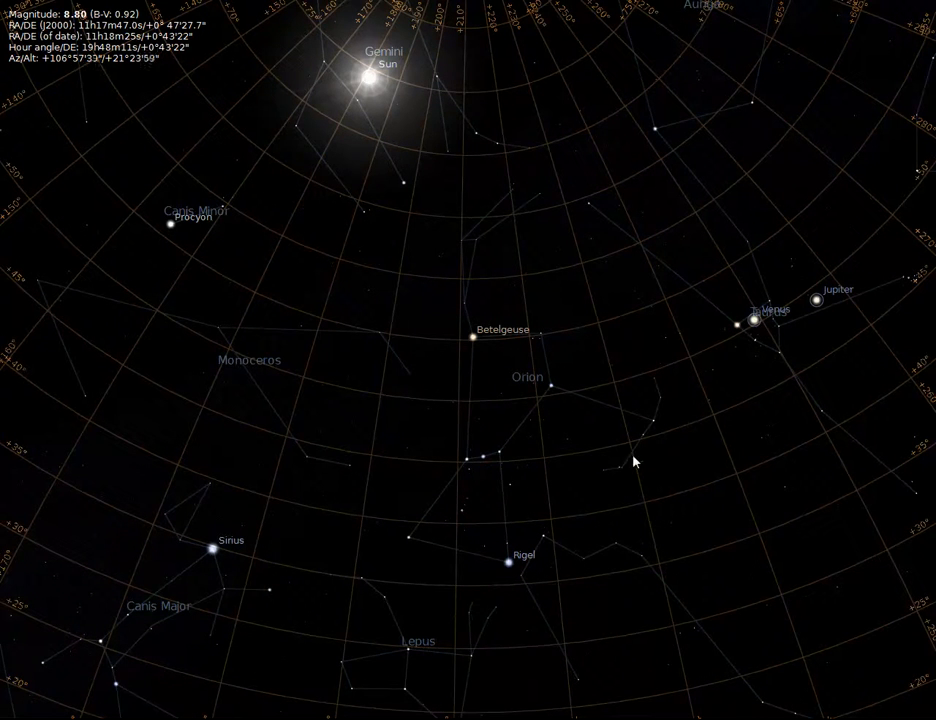
{"action": "mouse_move", "coordinate": [688, 344]}
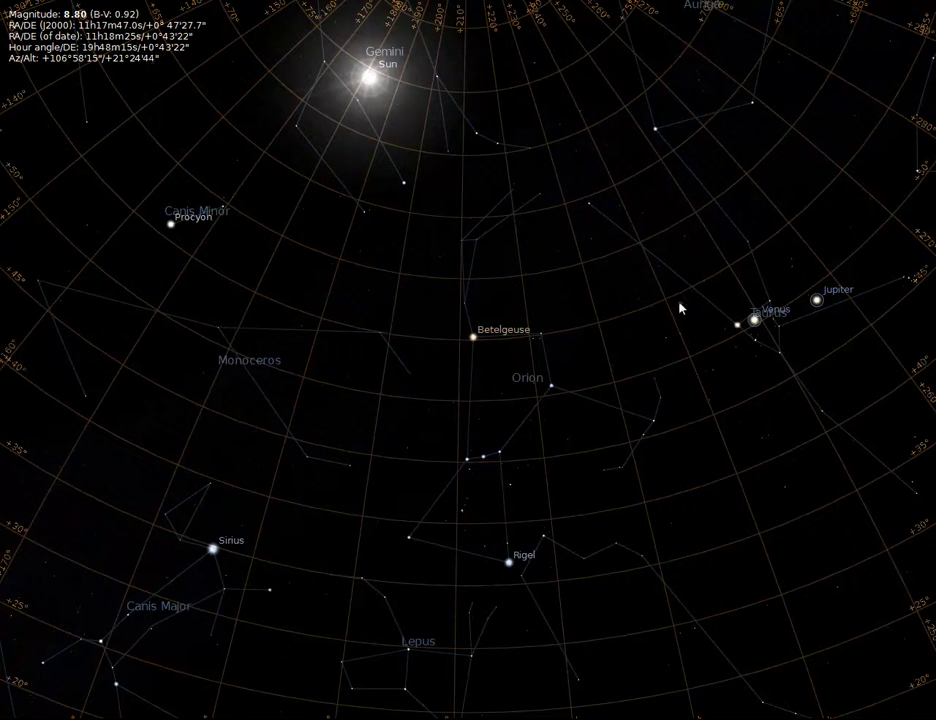
{"action": "mouse_move", "coordinate": [492, 382]}
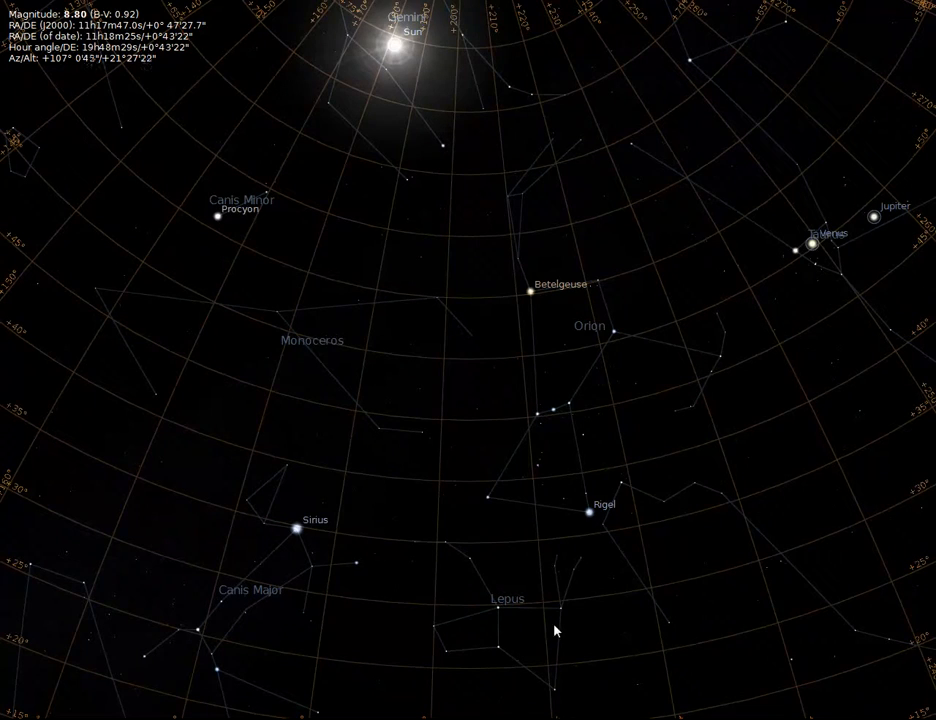
Step: Lower the view toward the horizon beneath Orion and Gemini with Venus and Jupiter rising
{"action": "left_click_drag", "start_coordinate": [556, 630], "coordinate": [368, 568]}
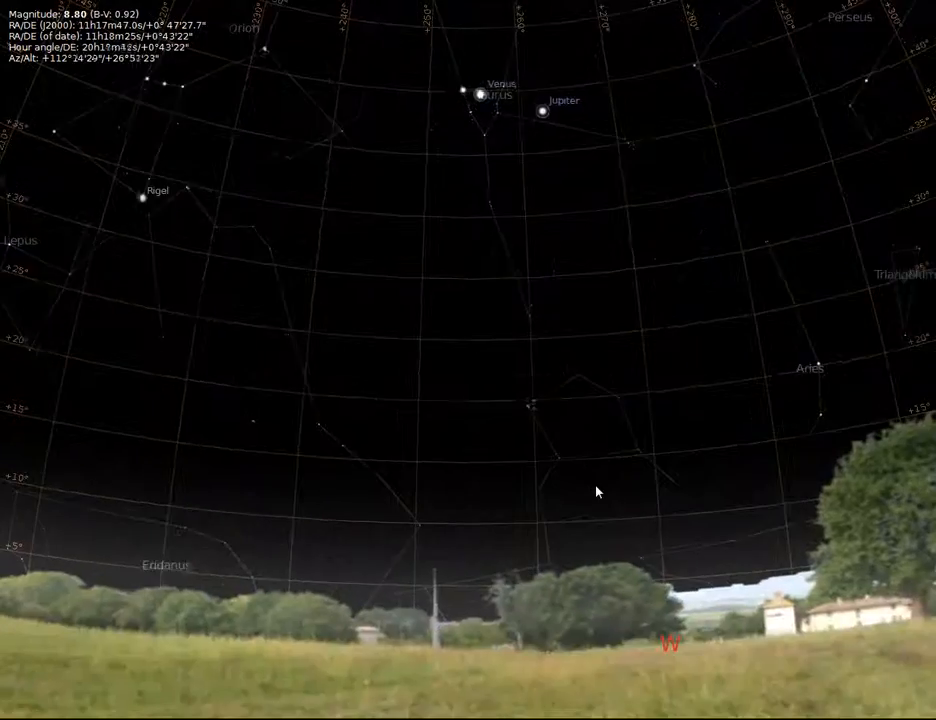
Step: Pan along the horizon past Arcturus, Boötes, Vega and Altair round to the south facing Antares
{"action": "left_click_drag", "start_coordinate": [596, 492], "coordinate": [532, 512]}
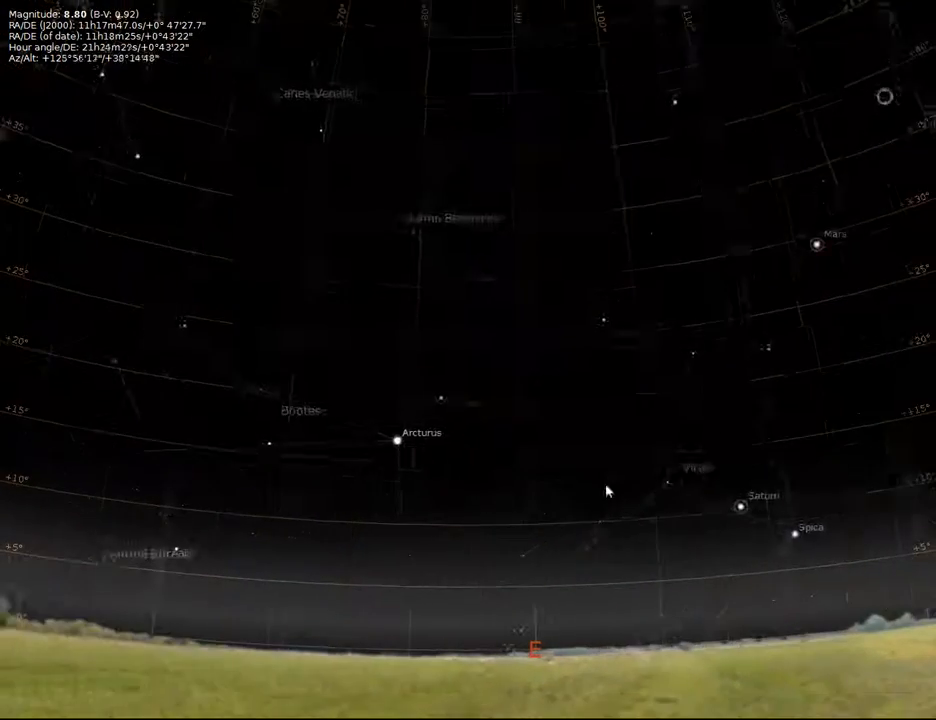
{"action": "left_click_drag", "start_coordinate": [604, 490], "coordinate": [624, 642]}
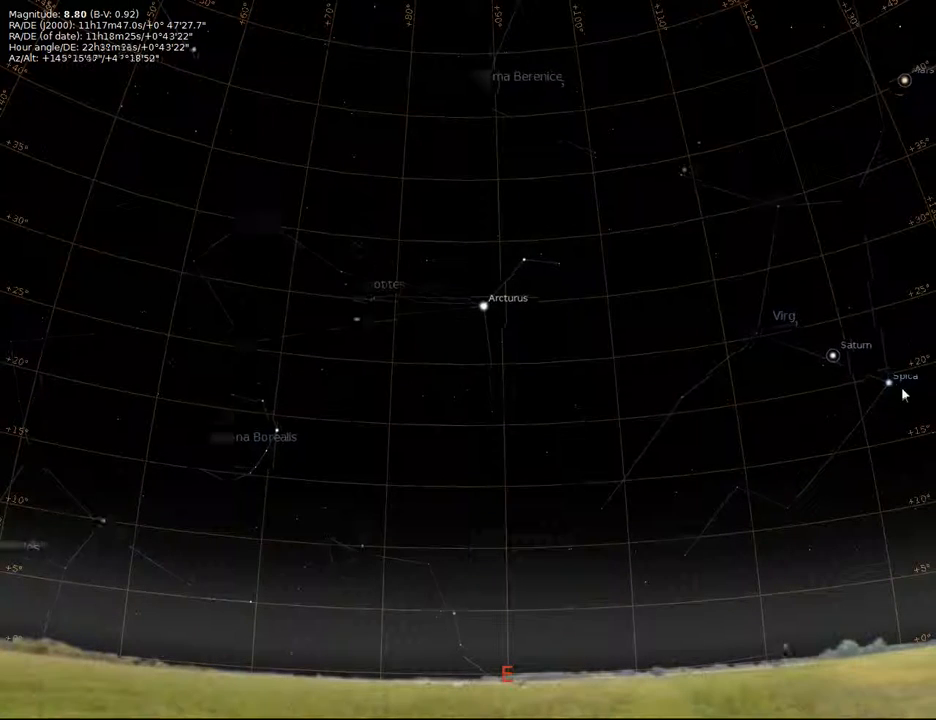
{"action": "left_click_drag", "start_coordinate": [904, 392], "coordinate": [404, 418]}
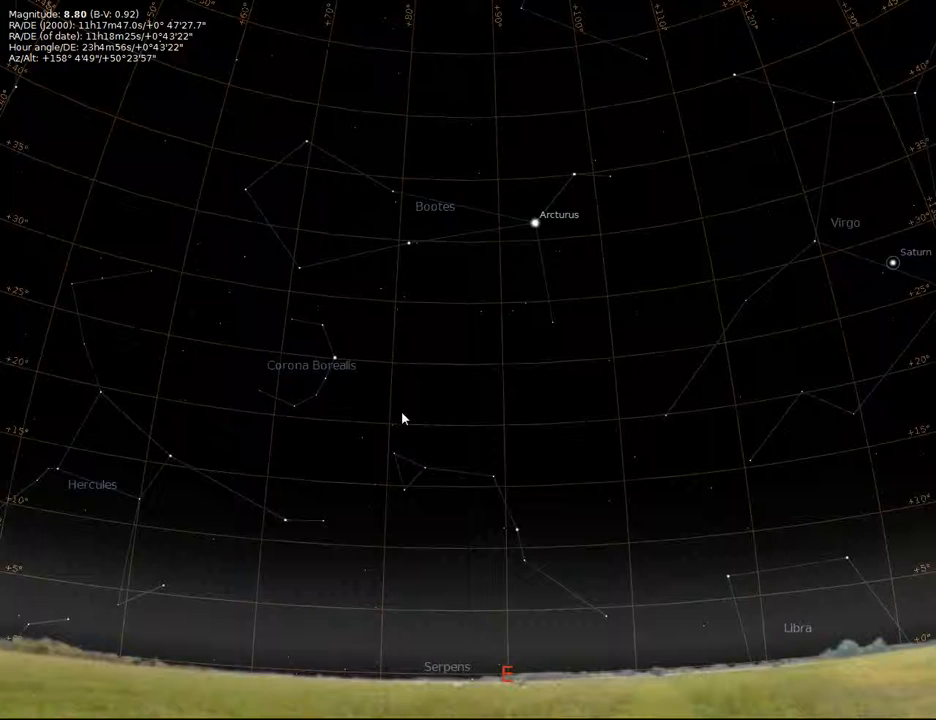
{"action": "left_click_drag", "start_coordinate": [404, 418], "coordinate": [536, 532]}
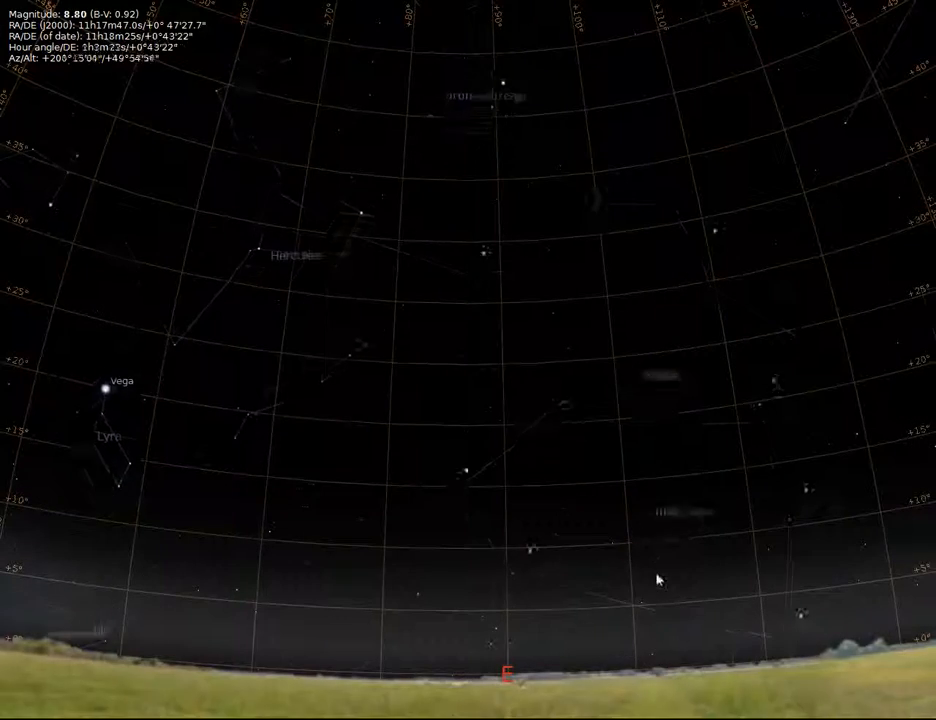
{"action": "left_click_drag", "start_coordinate": [658, 580], "coordinate": [552, 482]}
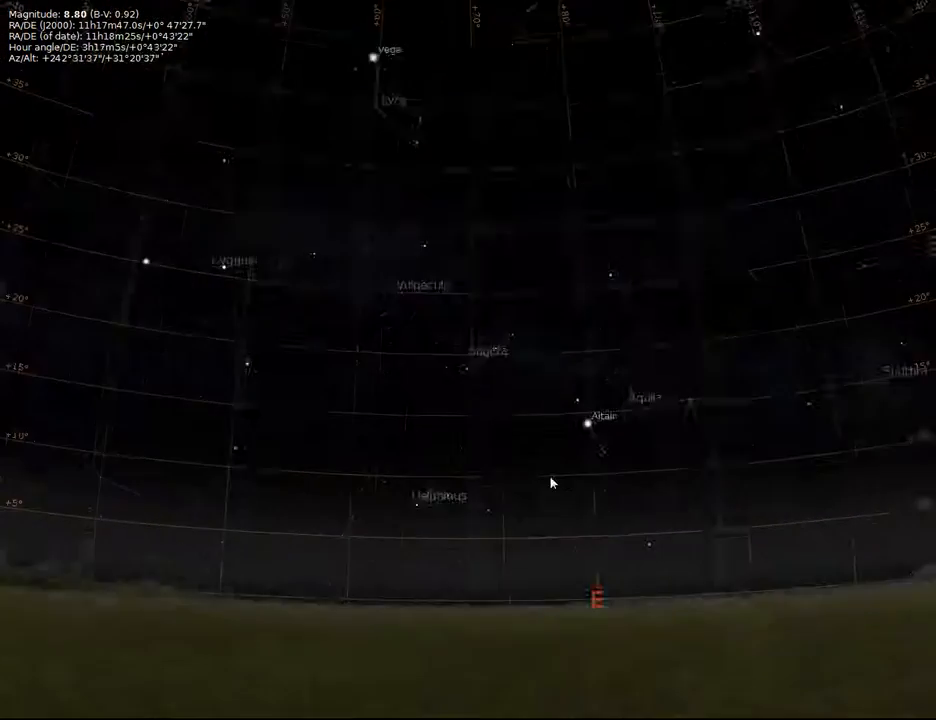
{"action": "left_click_drag", "start_coordinate": [550, 482], "coordinate": [620, 548]}
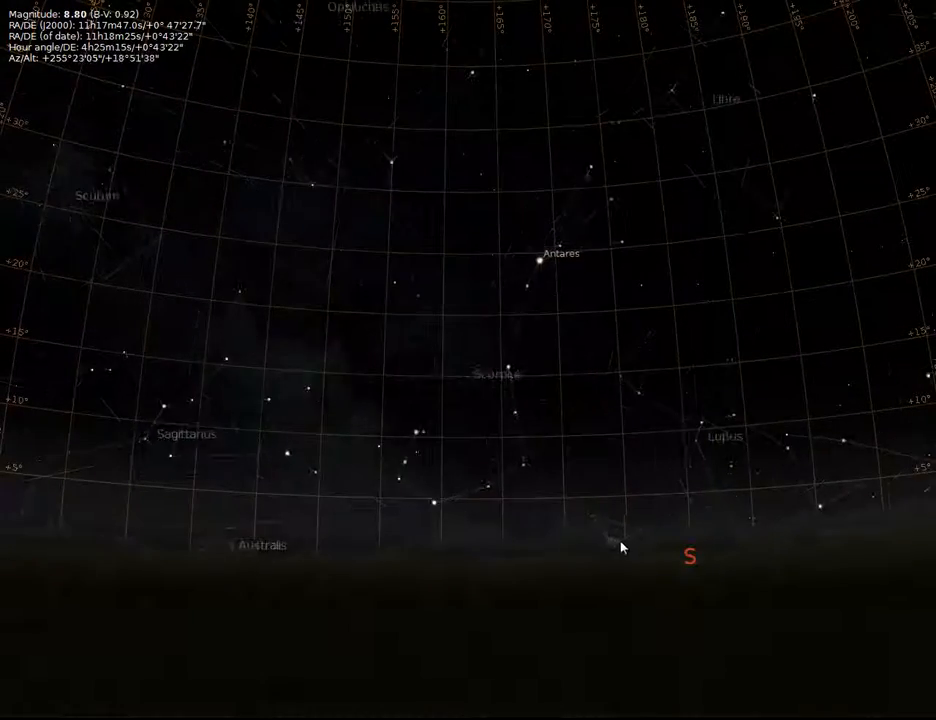
Step: Sweep across Sagittarius and Scorpius and drop down to the southern horizon landscape near Fomalhaut
{"action": "left_click_drag", "start_coordinate": [620, 548], "coordinate": [688, 536]}
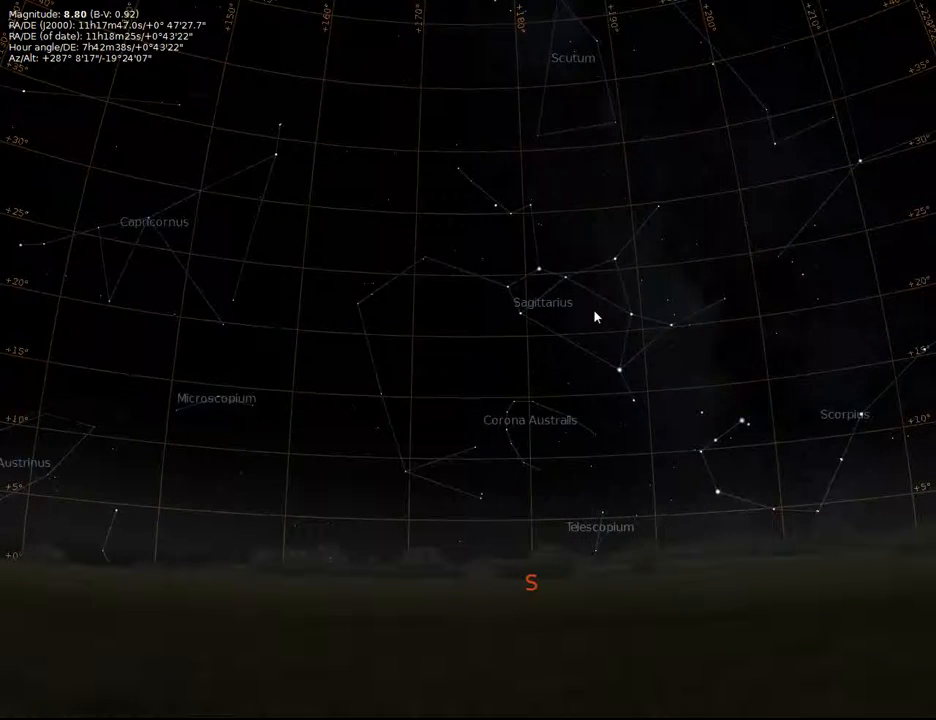
{"action": "left_click_drag", "start_coordinate": [596, 316], "coordinate": [650, 472]}
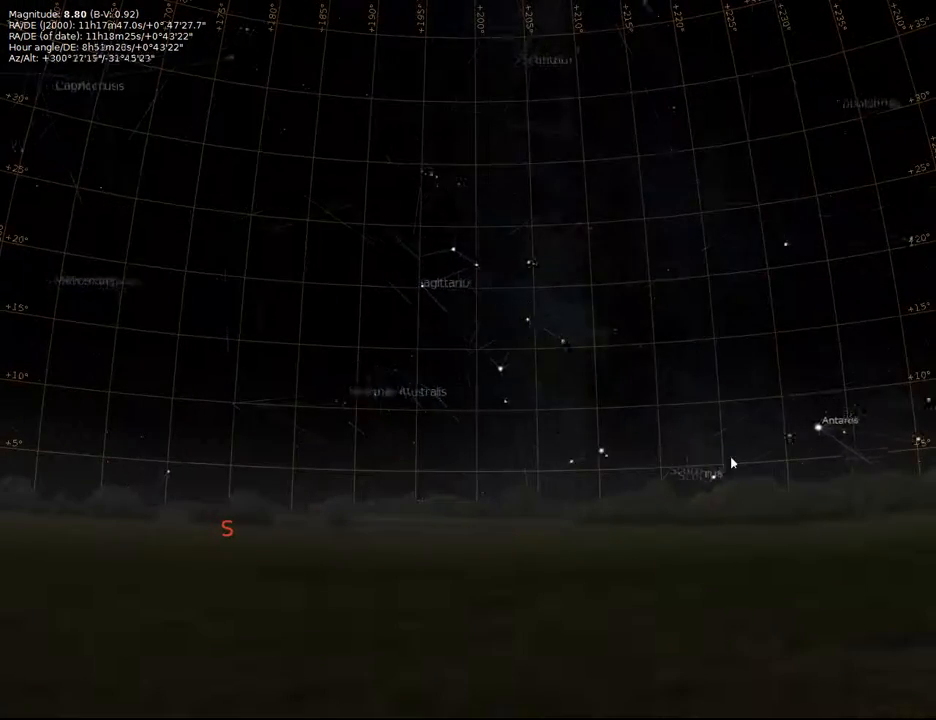
{"action": "left_click_drag", "start_coordinate": [730, 462], "coordinate": [476, 460]}
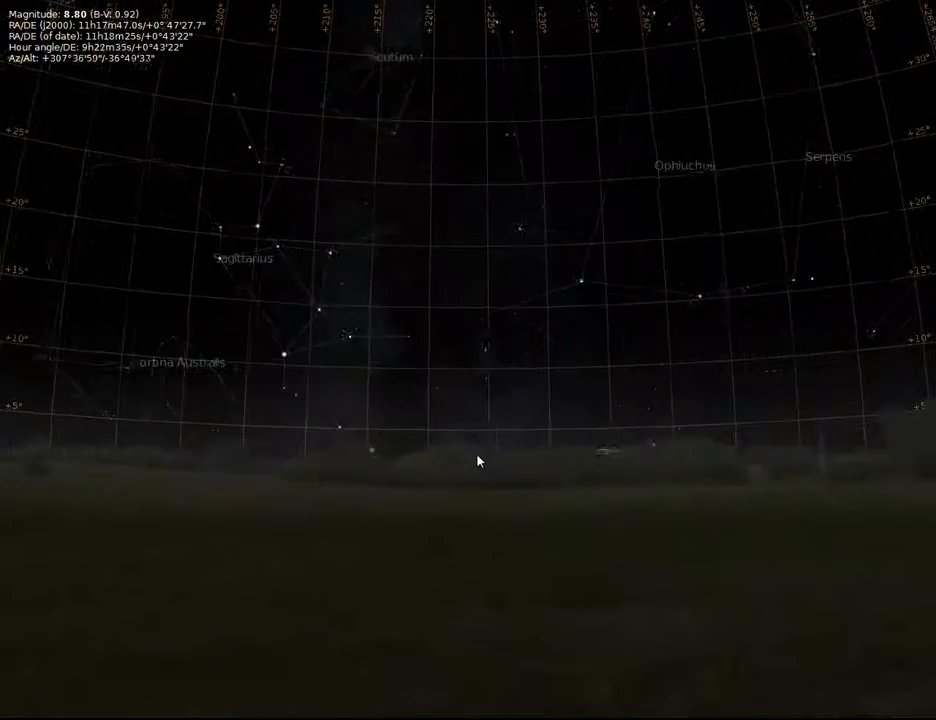
{"action": "left_click_drag", "start_coordinate": [476, 460], "coordinate": [312, 420]}
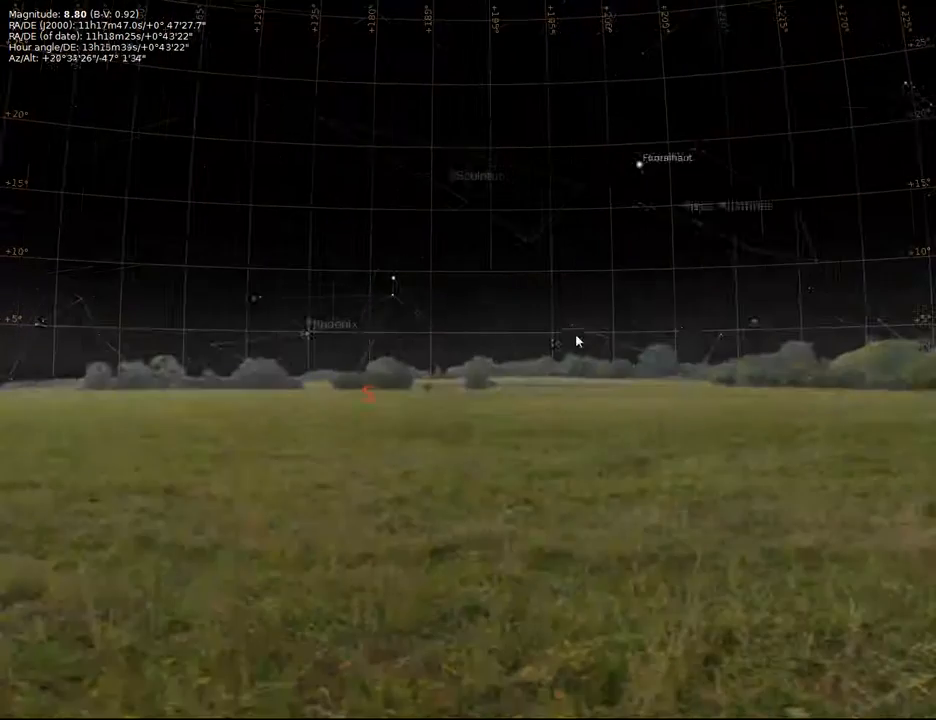
Step: Turn to the northern horizon and raise the view to the celestial pole amid Ursa Minor and Cassiopeia
{"action": "left_click_drag", "start_coordinate": [576, 340], "coordinate": [780, 334]}
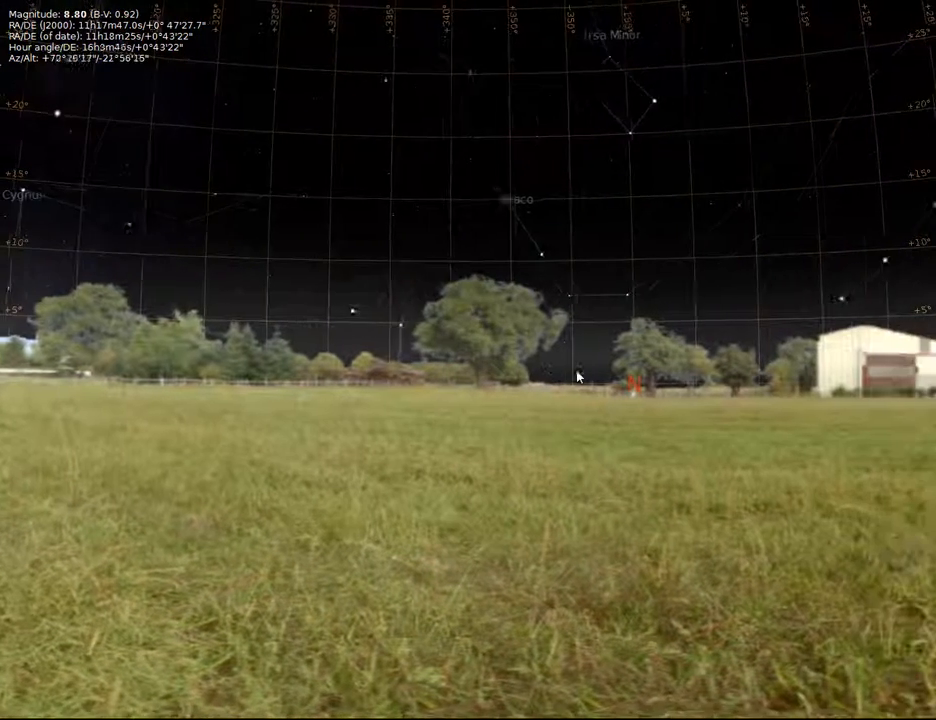
{"action": "left_click_drag", "start_coordinate": [580, 376], "coordinate": [504, 410]}
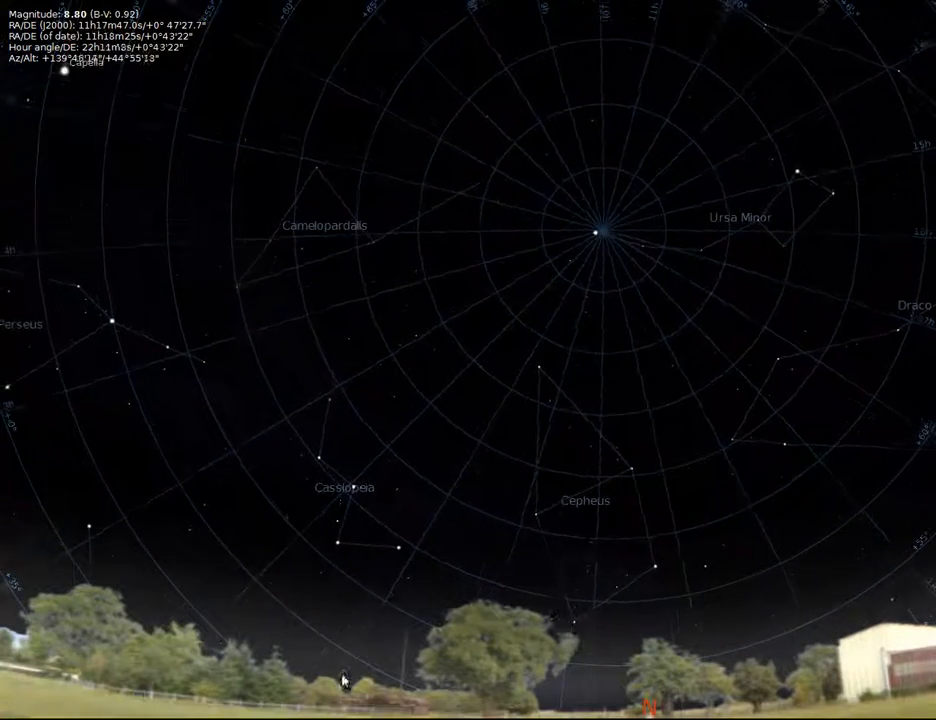
Step: Rotate and recentre the sky so the north celestial pole sits above the N horizon marker
{"action": "left_click_drag", "start_coordinate": [340, 680], "coordinate": [532, 396]}
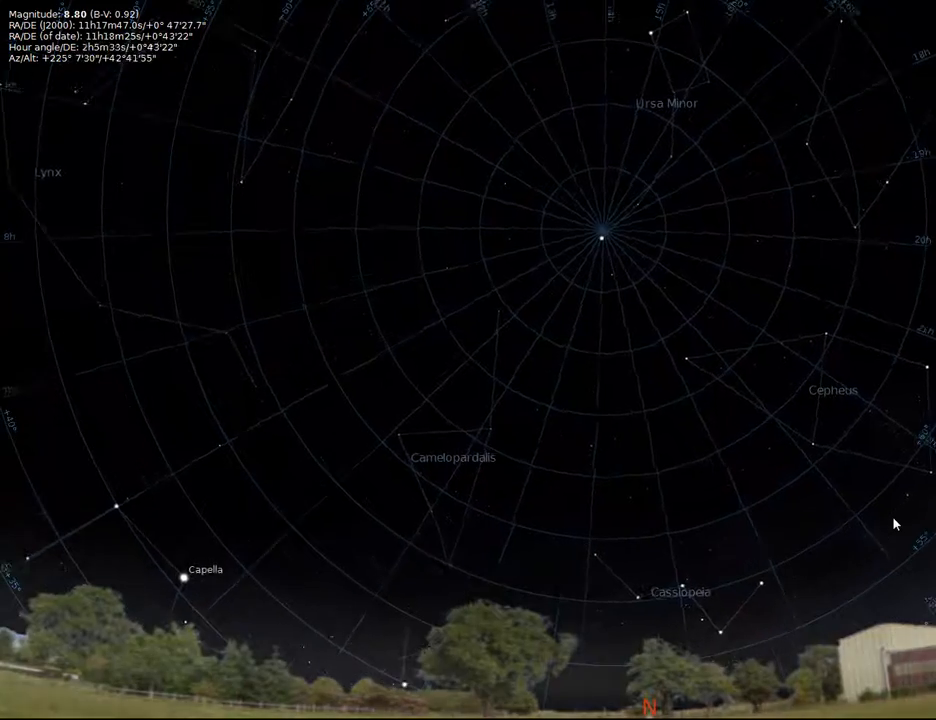
{"action": "left_click_drag", "start_coordinate": [896, 524], "coordinate": [882, 620]}
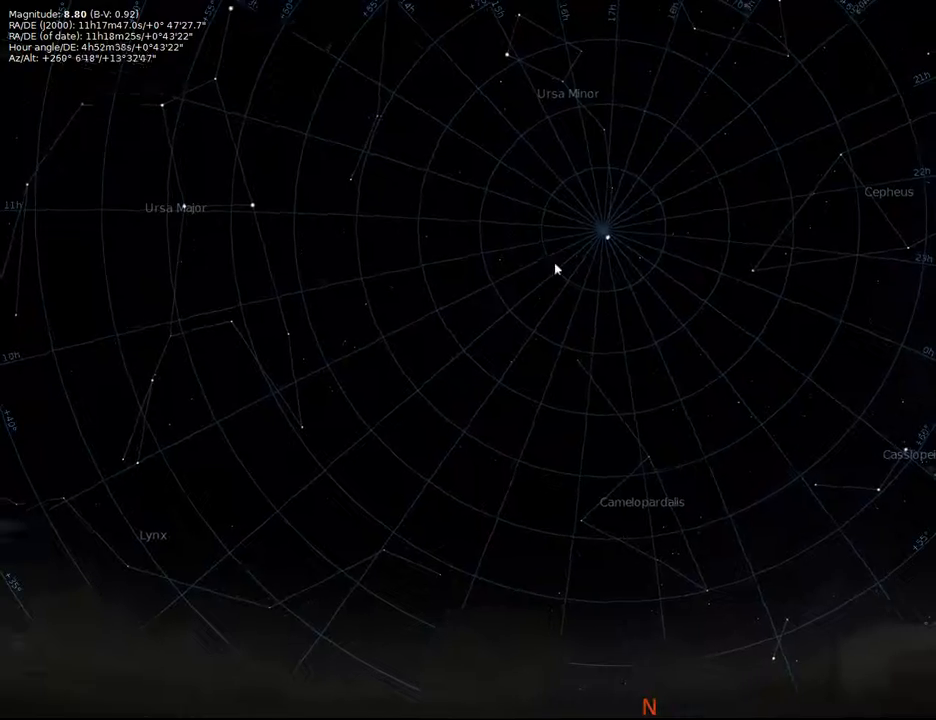
{"action": "left_click_drag", "start_coordinate": [556, 268], "coordinate": [154, 284]}
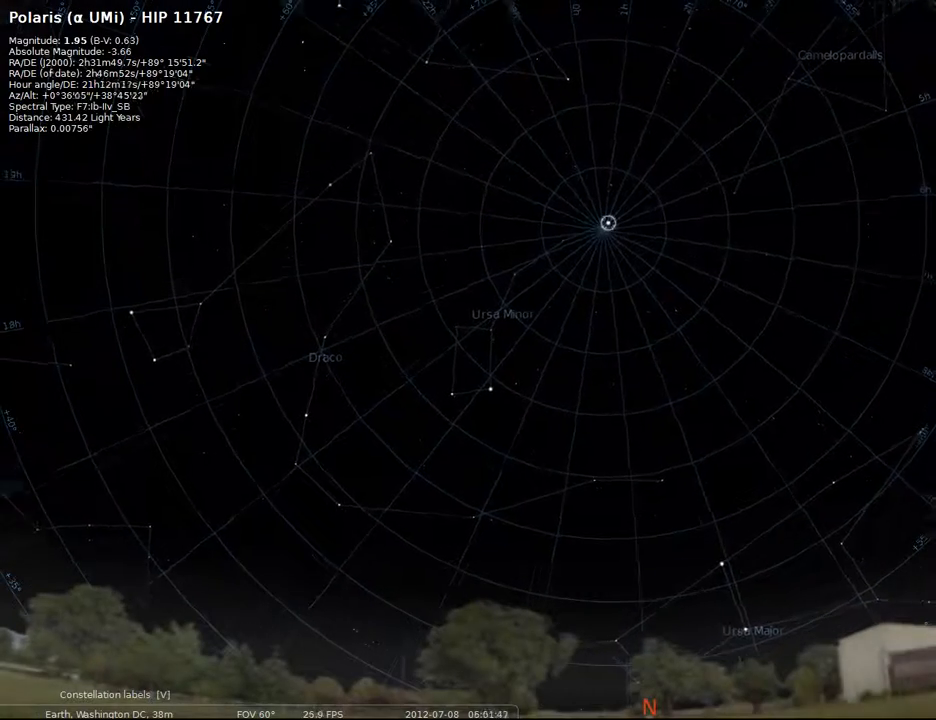
Step: Show constellation artwork (R) and pan toward Lynx and Ursa Major around Polaris
{"action": "key", "text": "r"}
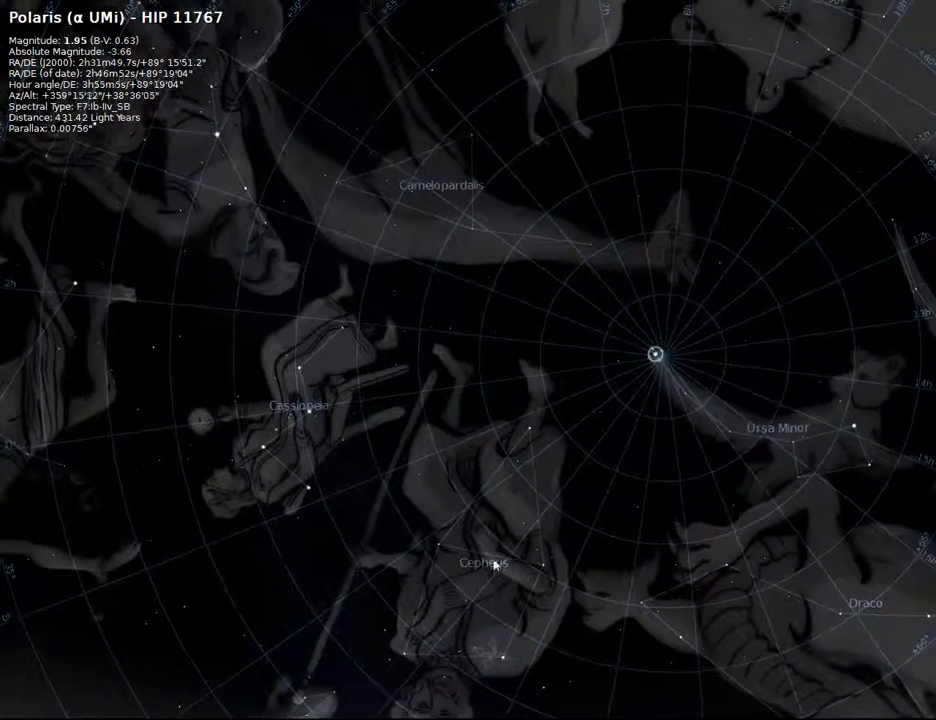
{"action": "left_click_drag", "start_coordinate": [496, 564], "coordinate": [476, 370]}
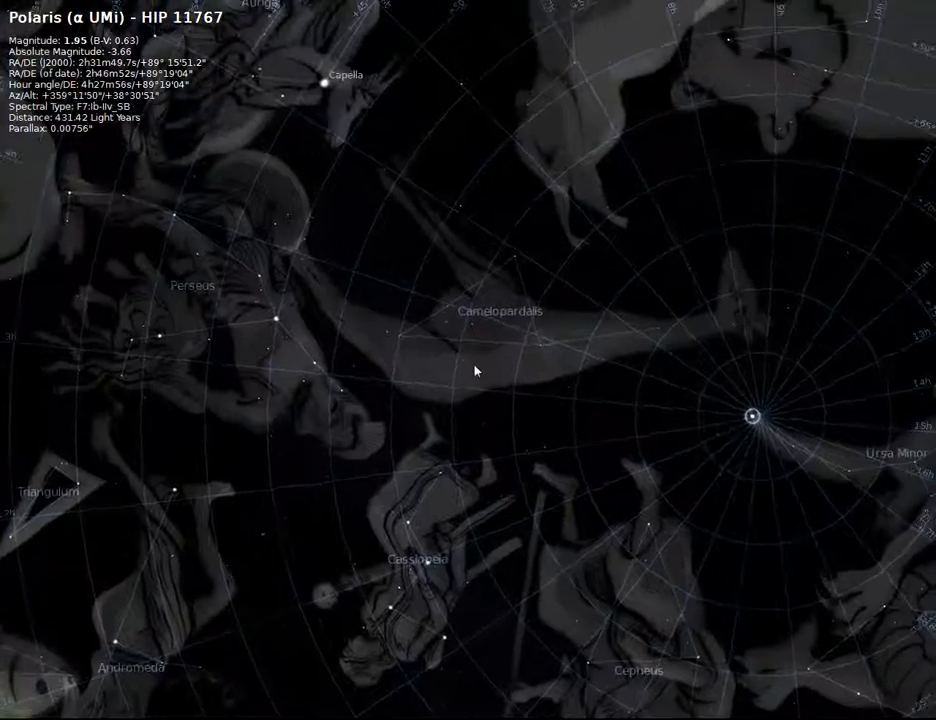
{"action": "left_click_drag", "start_coordinate": [476, 370], "coordinate": [576, 332]}
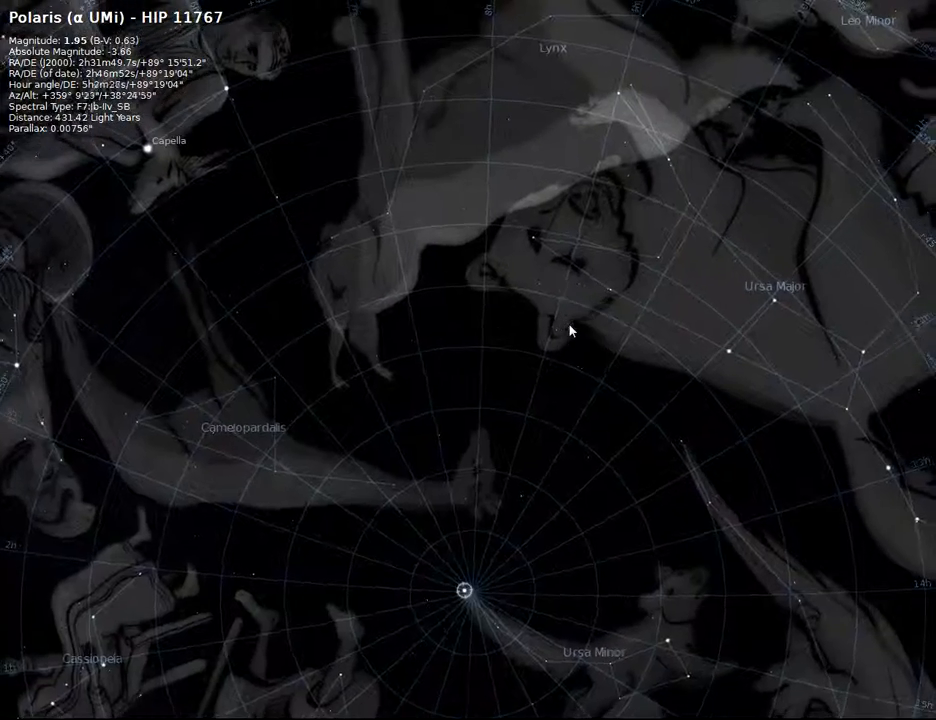